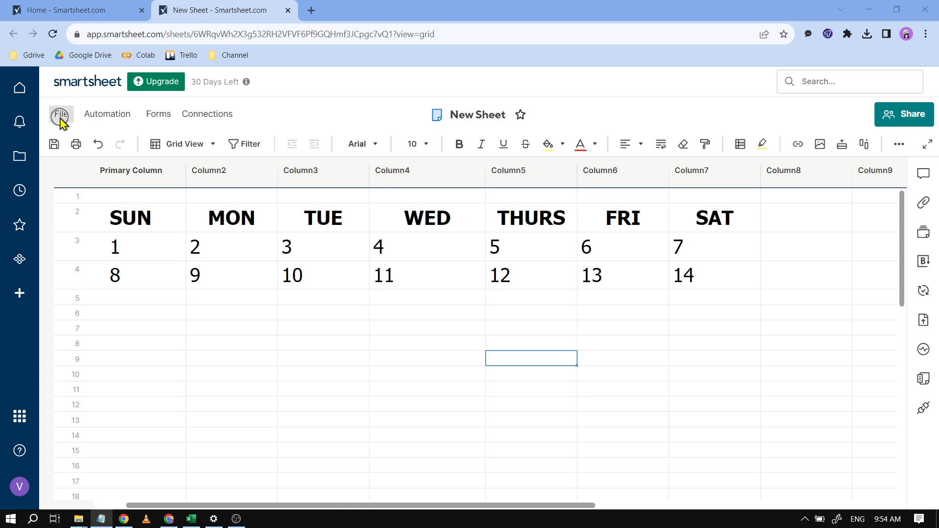
- Start exporting the calendar sheet to Microsoft Excel from the File menu
left_click(60, 114)
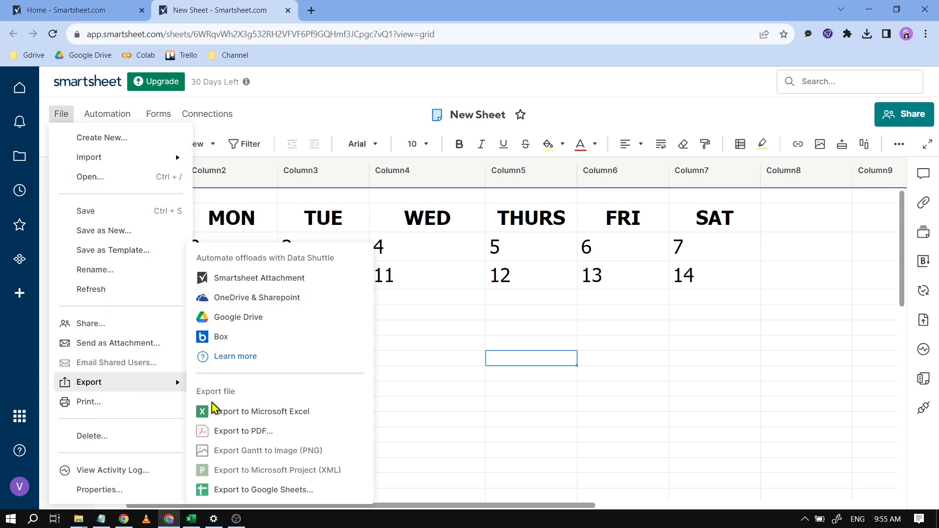
mouse_move(257, 416)
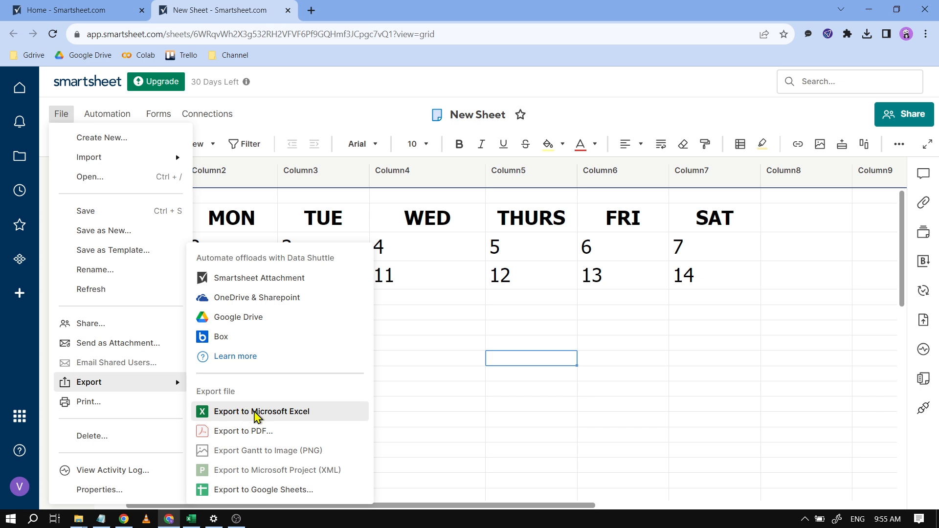
mouse_move(263, 478)
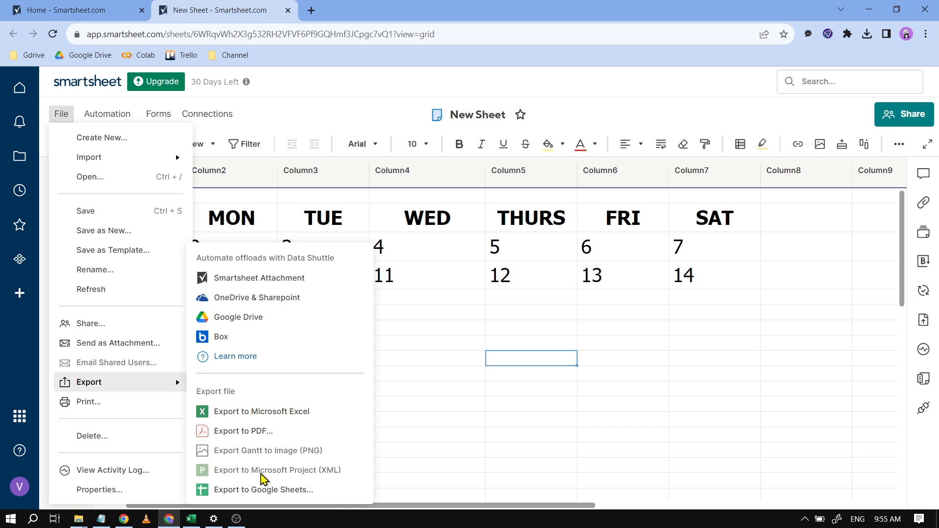
mouse_move(288, 470)
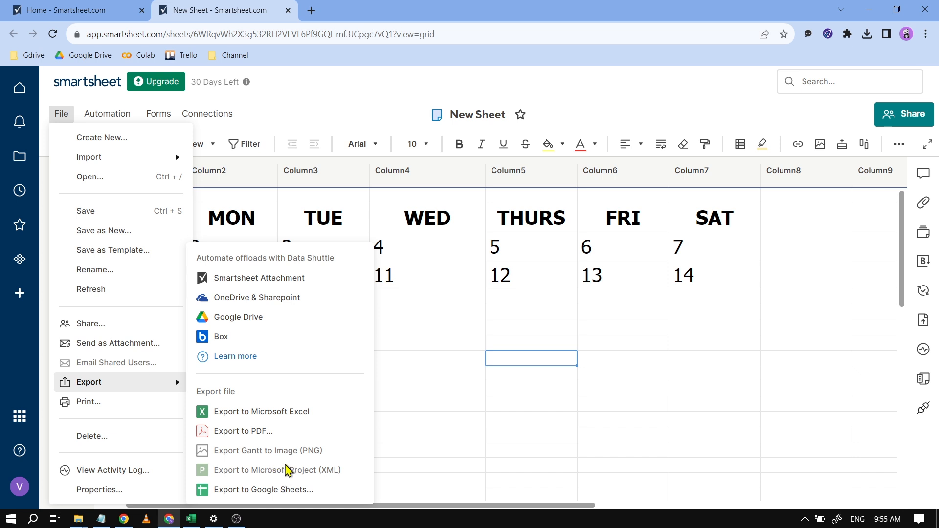
mouse_move(291, 465)
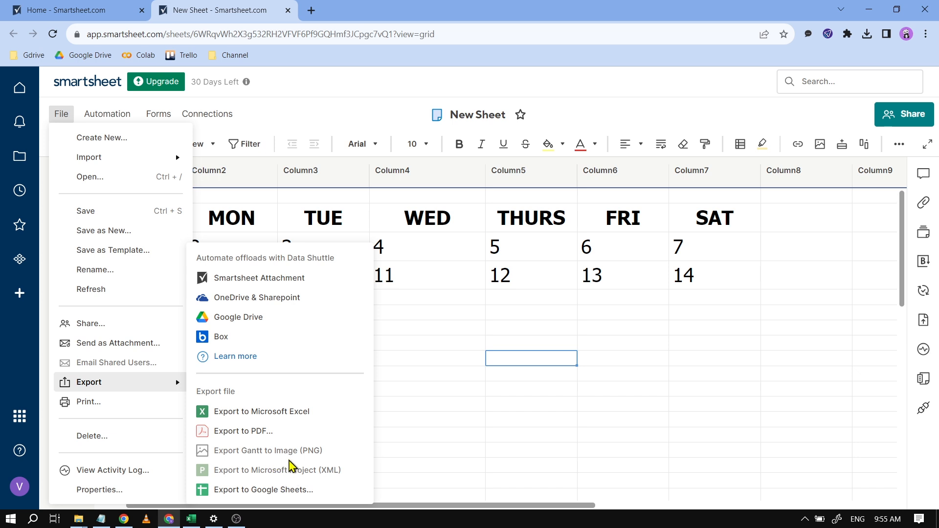
mouse_move(285, 412)
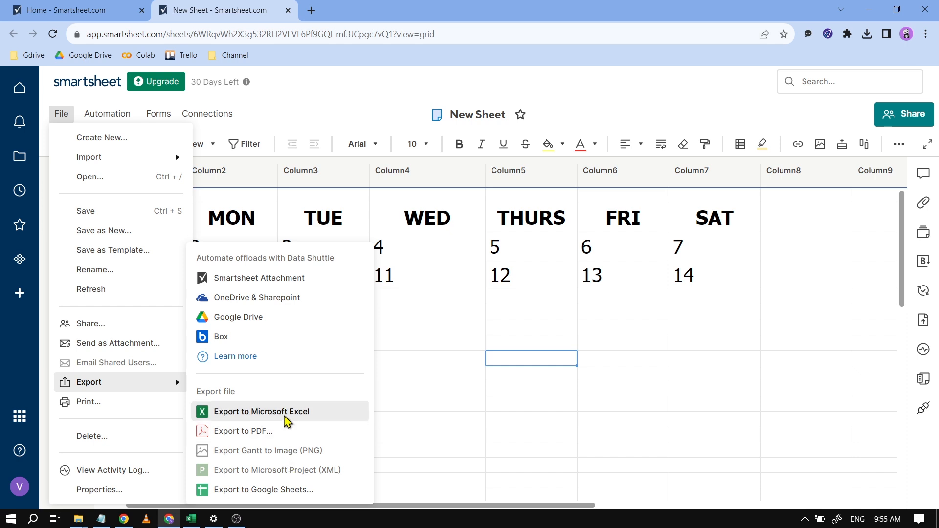
left_click(261, 412)
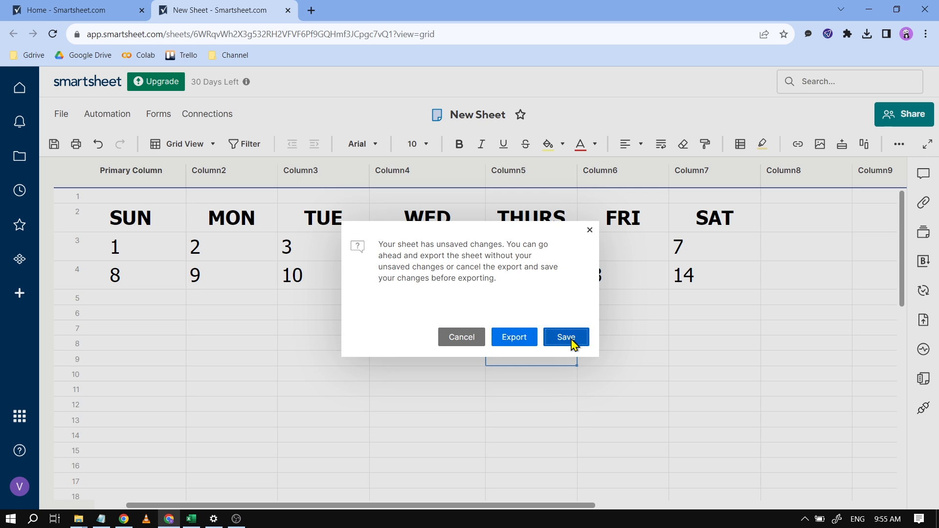
- Save the sheet's unsaved changes so the export includes them
left_click(564, 336)
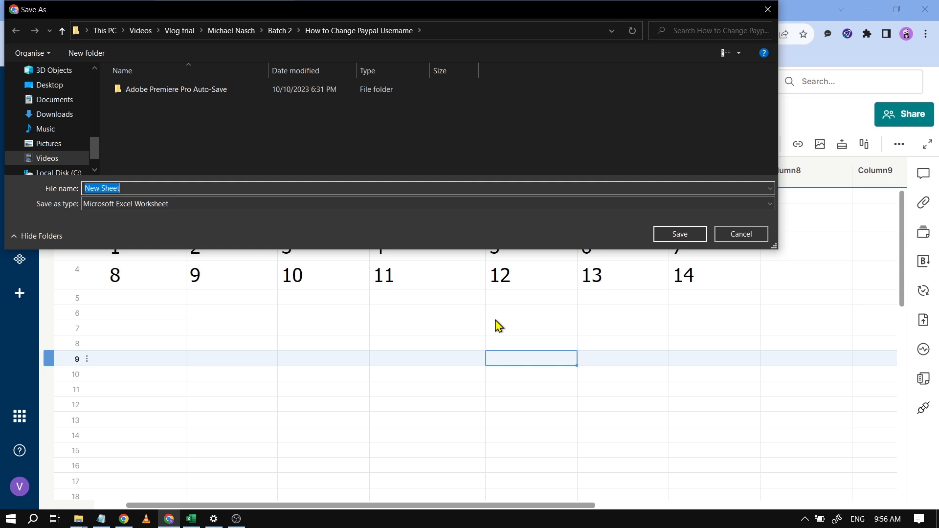
- Save the exported workbook as Sample Calendar.xlsx
type("Sample Cal")
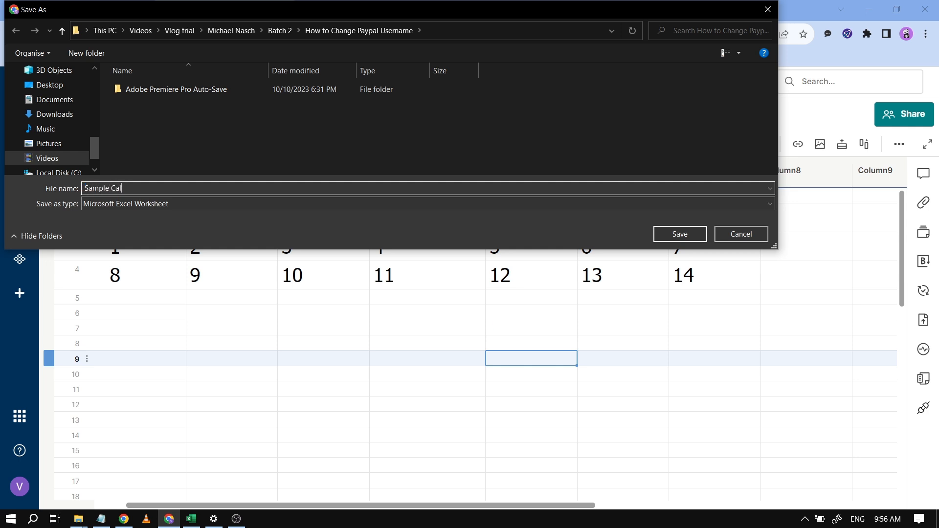
left_click(679, 234)
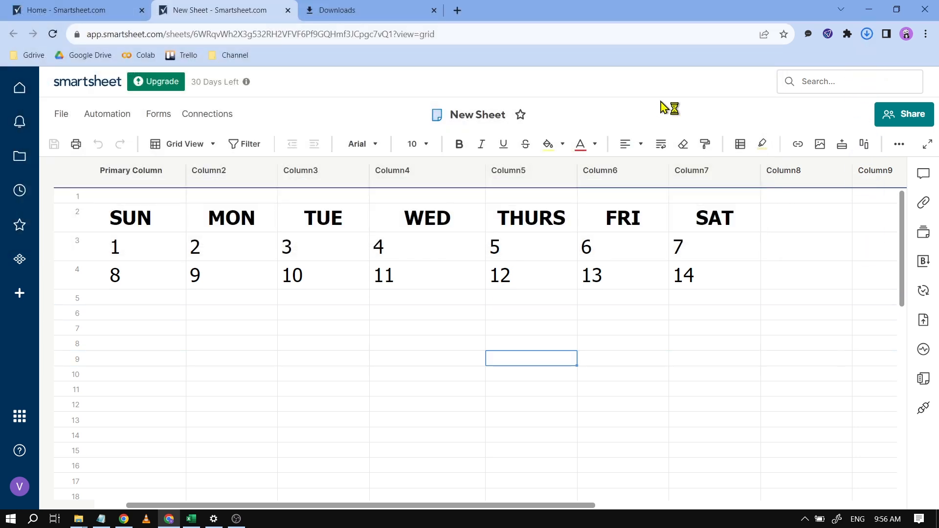
- Open Sample Calendar.xlsx from recent downloads in Excel and check the calendar dates
left_click(865, 34)
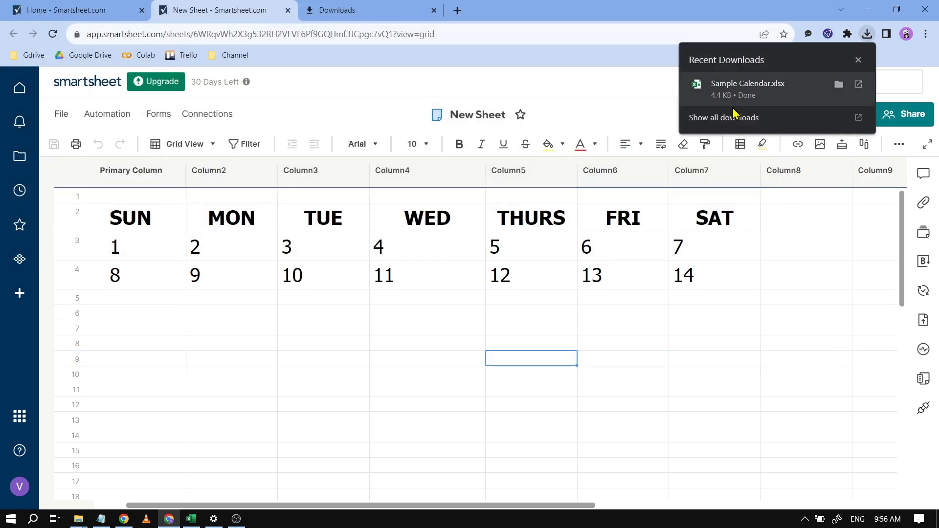
left_click(746, 83)
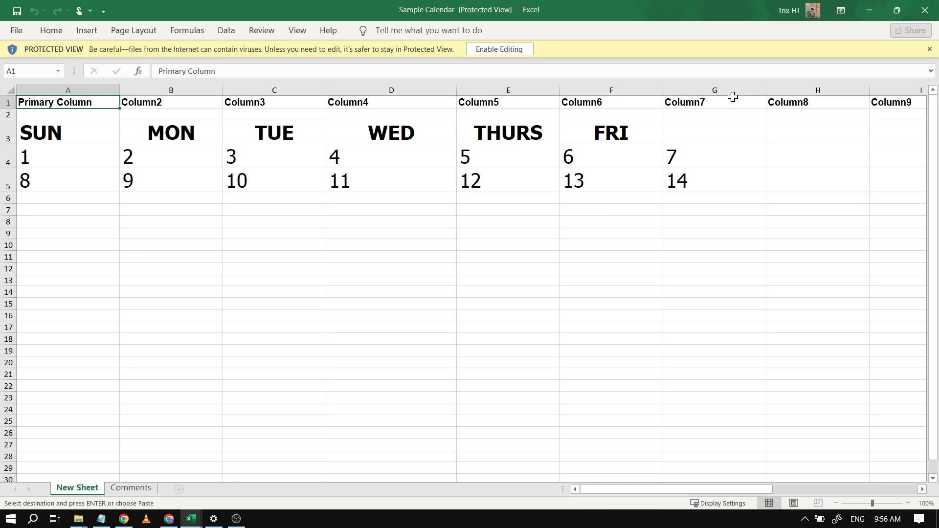
left_click(713, 180)
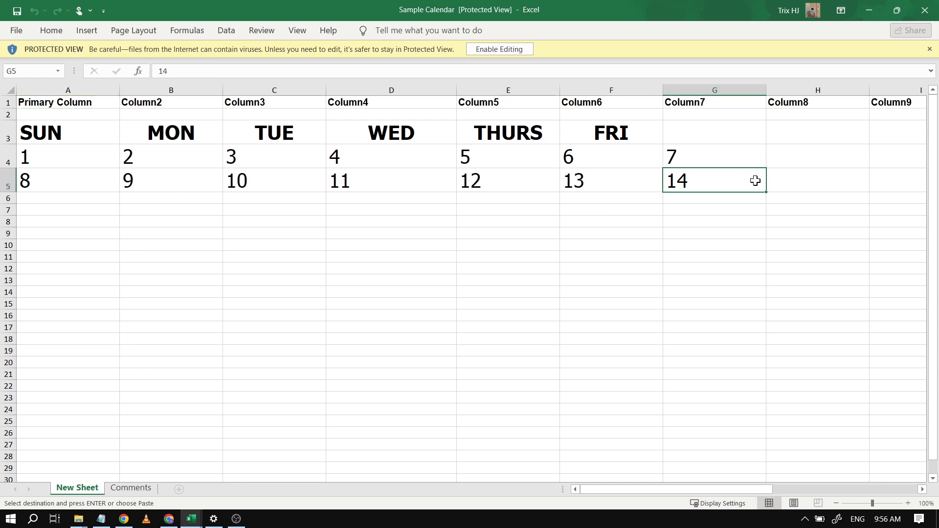